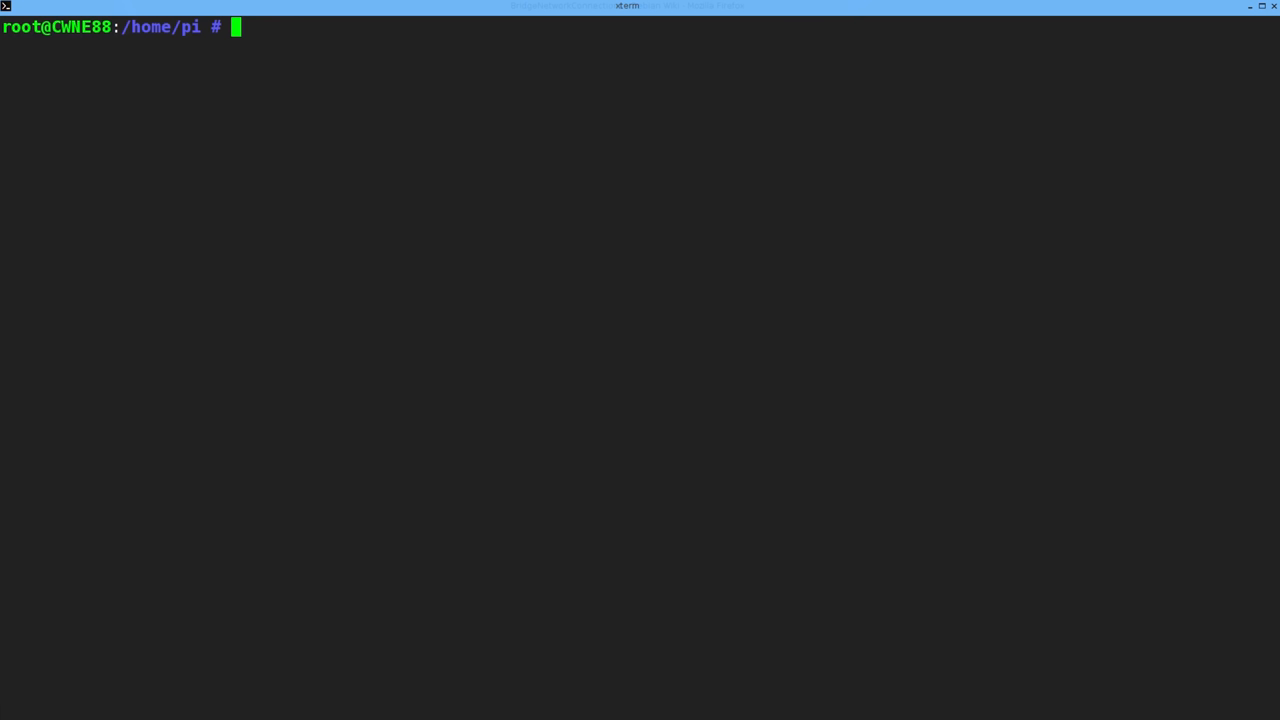
List the interfaces with 'ip link' and show addresses, eth0 at 192.168.1.192/24
text(ip link)
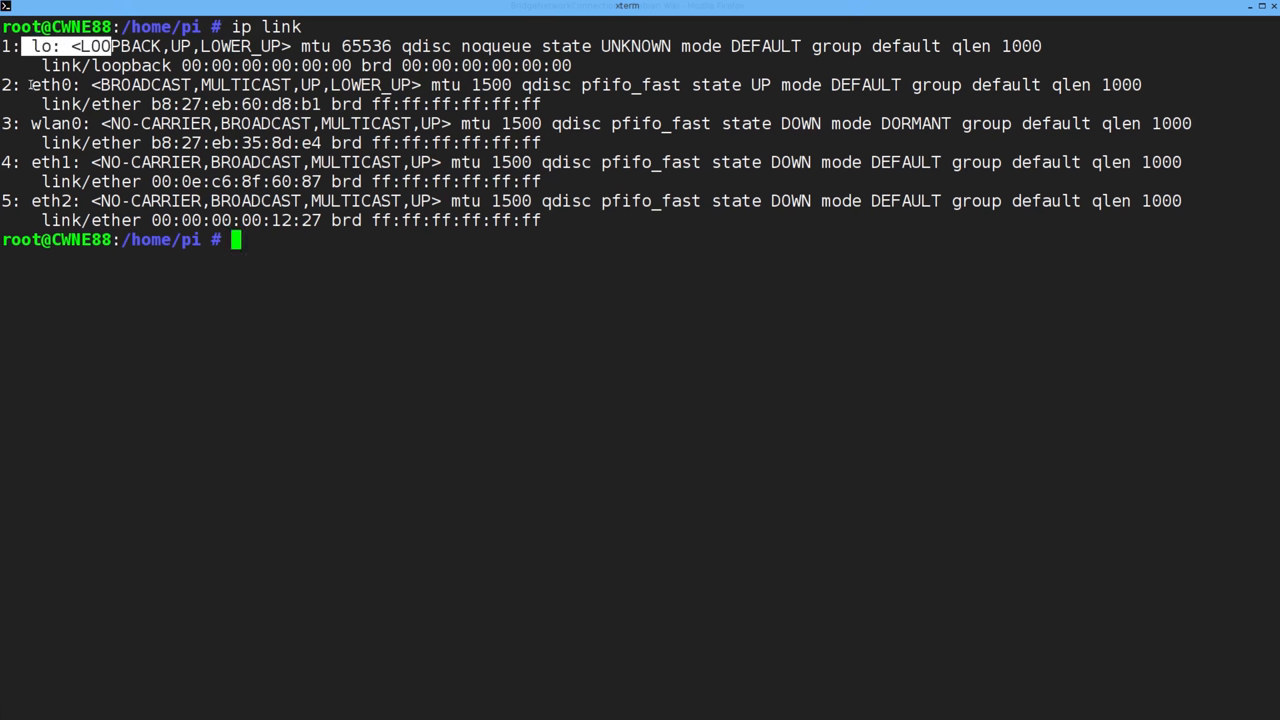
double_click(50, 84)
text(ip addr)
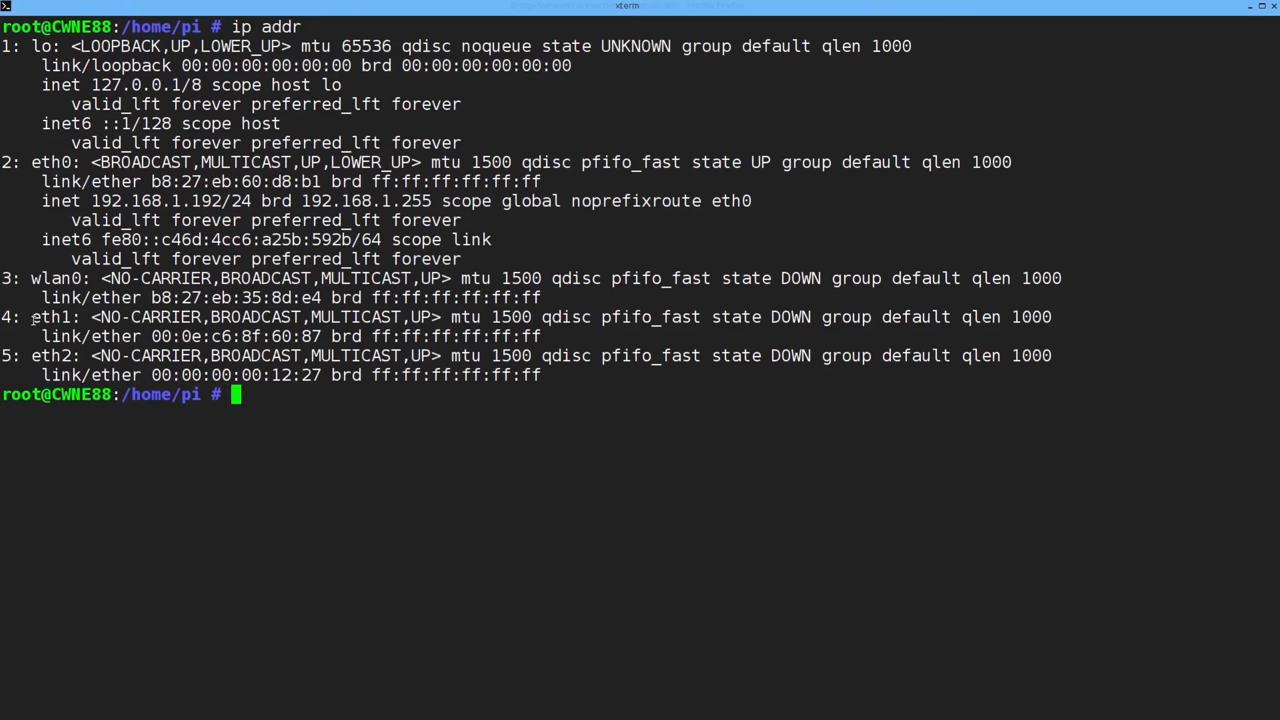
Create bridge br0 with 'brctl addbr br0' and confirm it as interface 6 via 'ip link'
text(brctl)
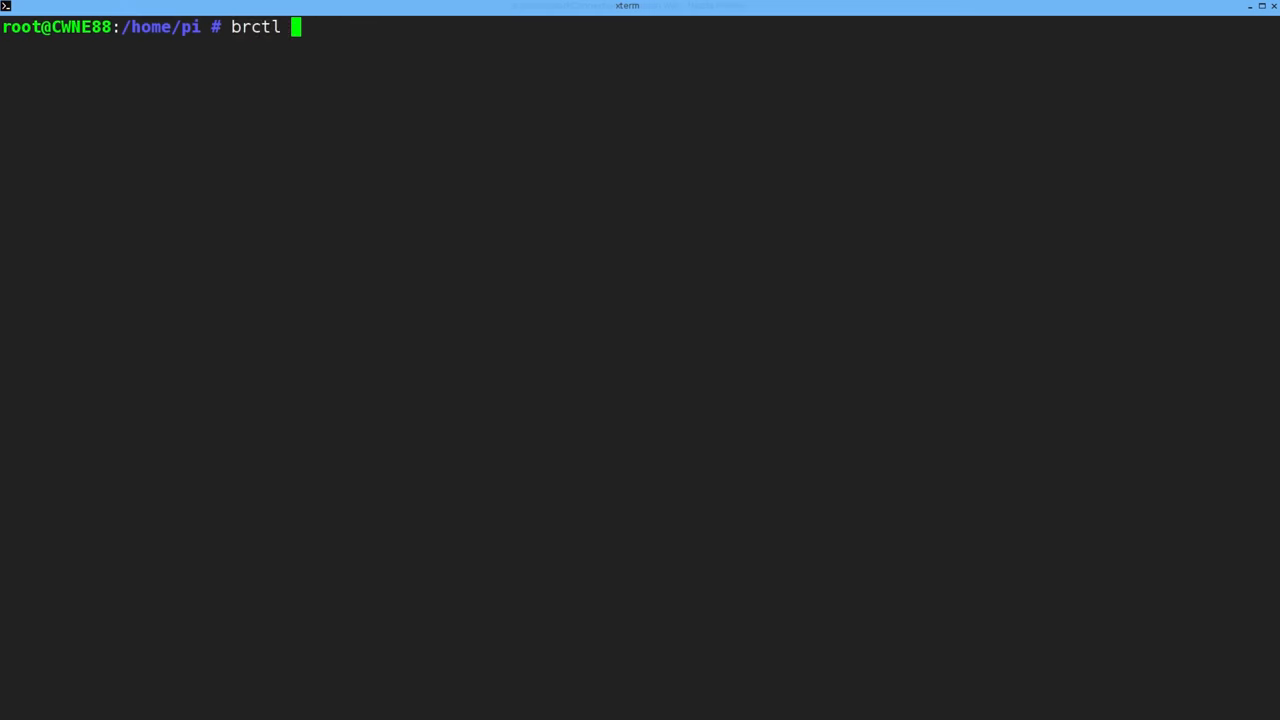
text(addbr br0)
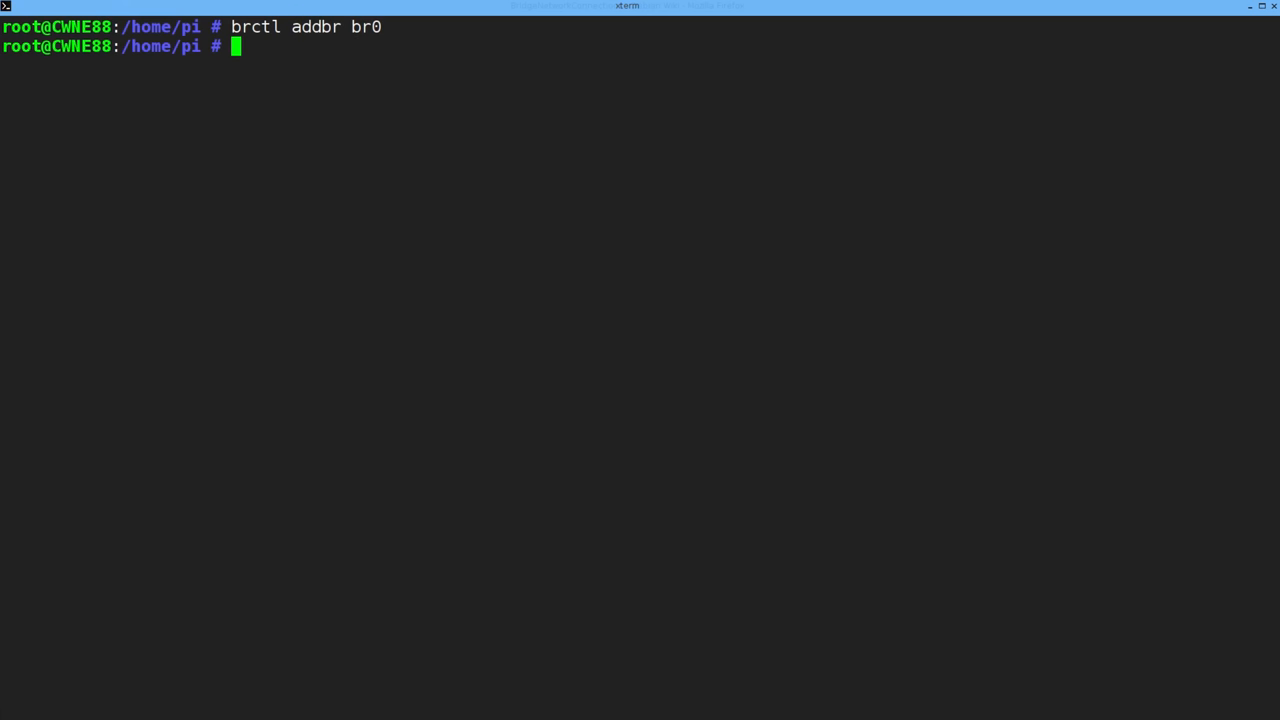
text(ip link)
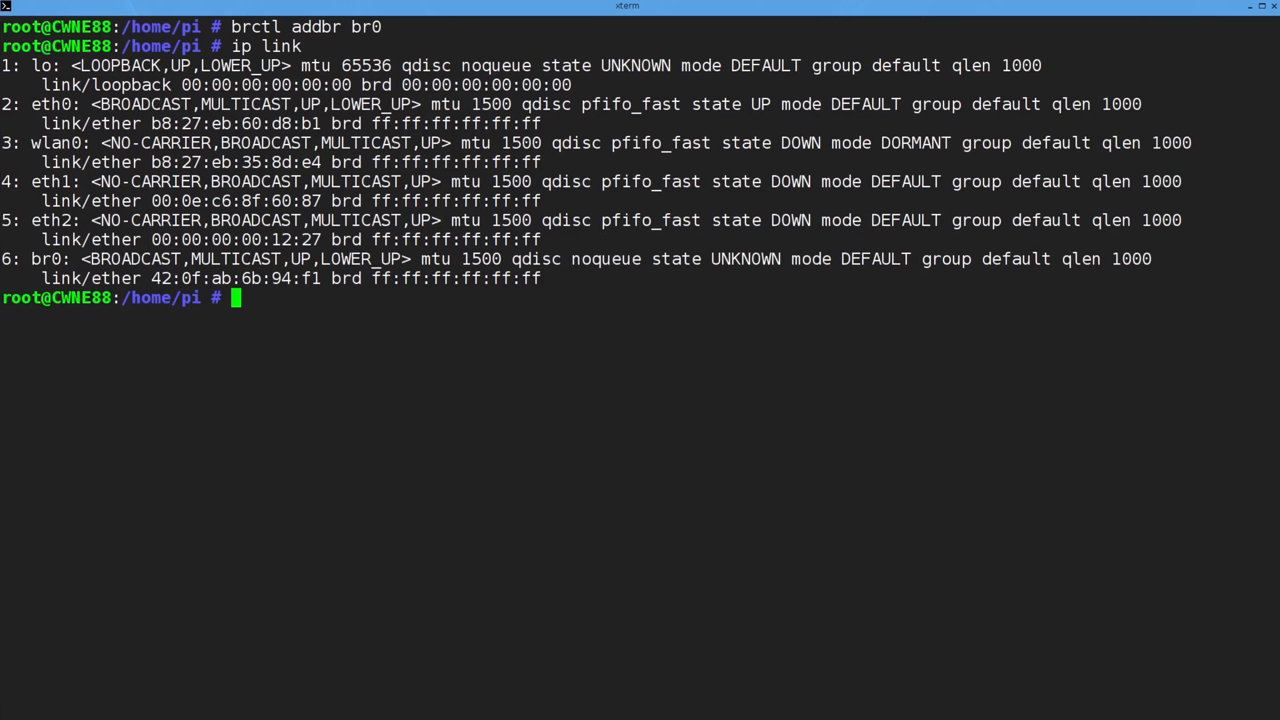
Attach eth1 and eth2 to br0 with 'brctl addif br0 eth1 eth2'
text(brctl ad)
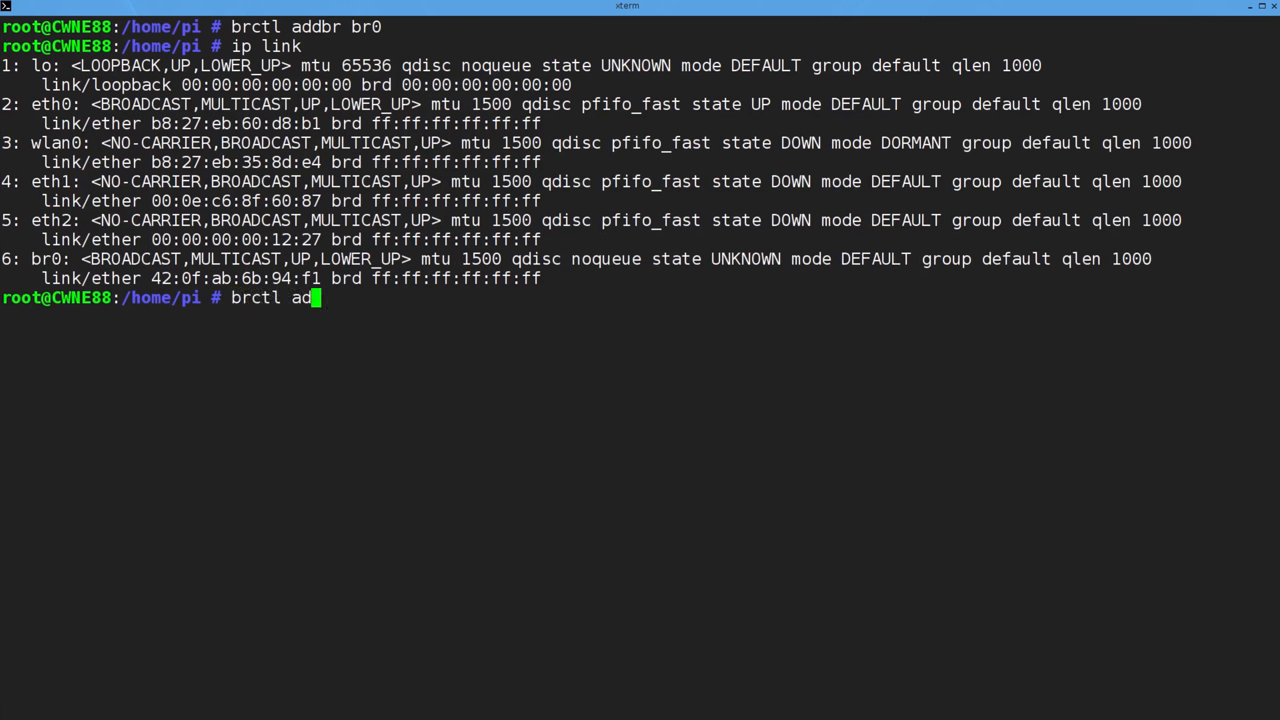
text(dif br0)
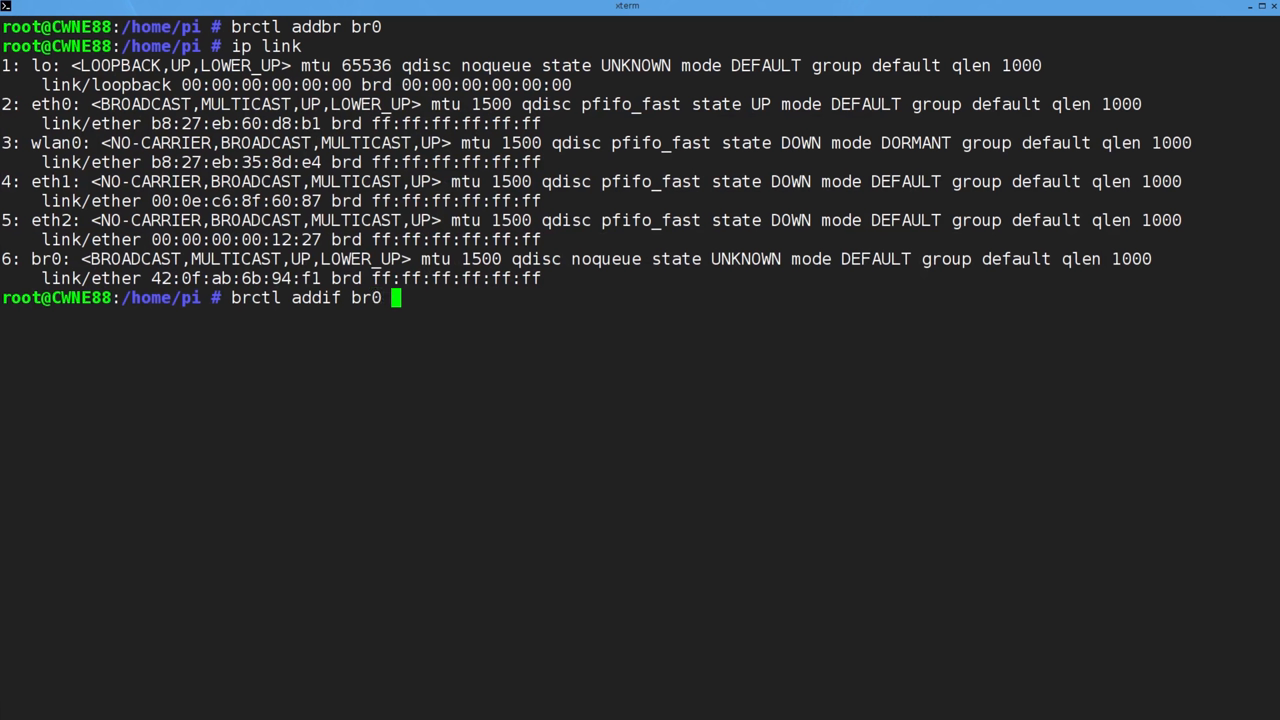
text(eth1 eth2)
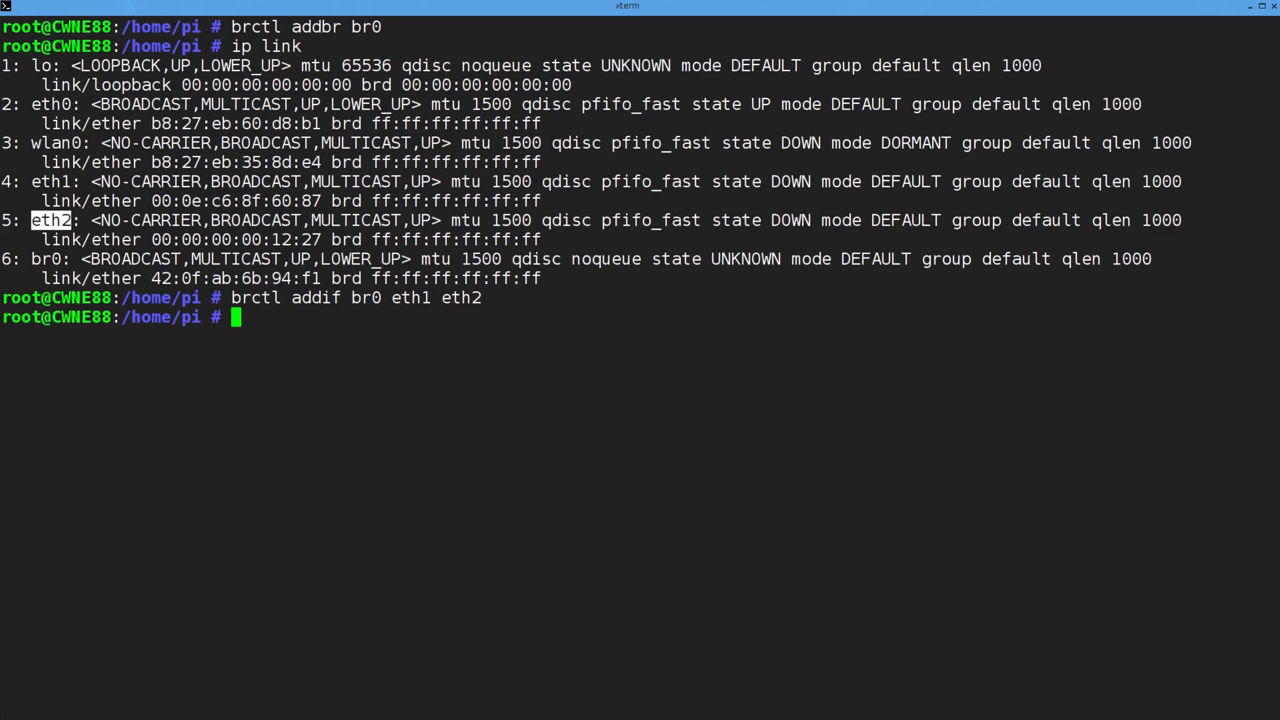
text(ip)
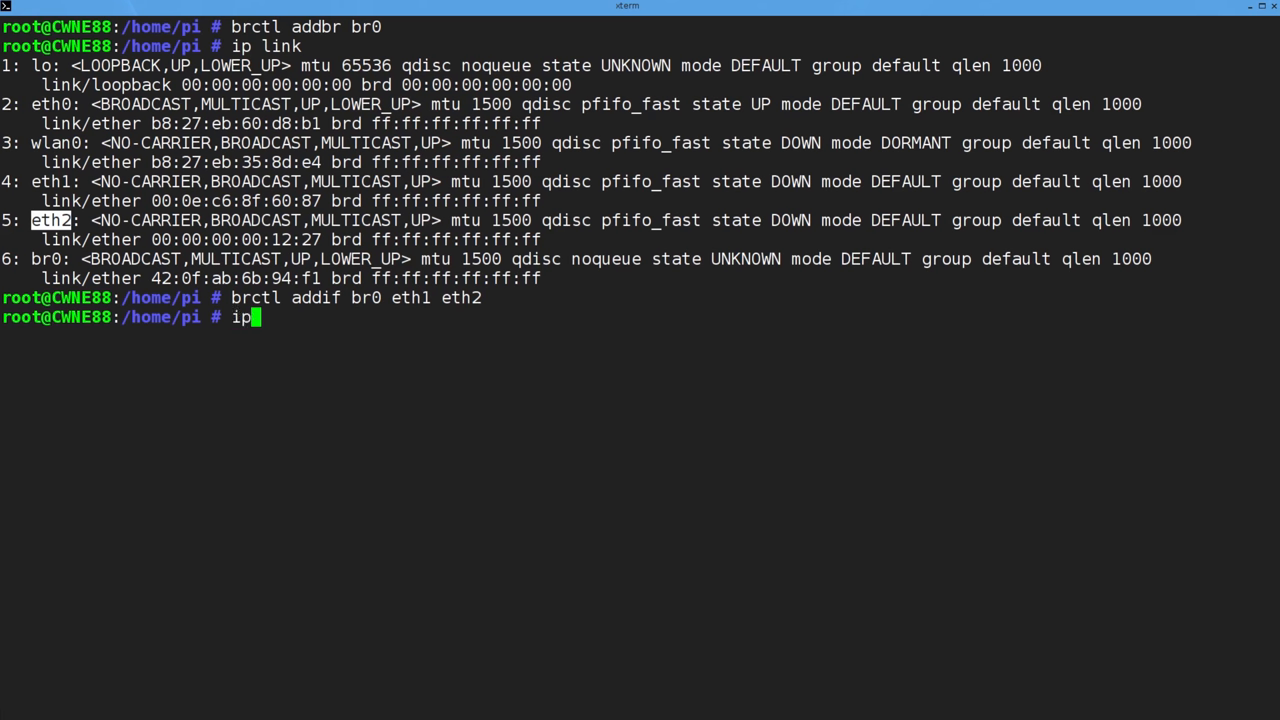